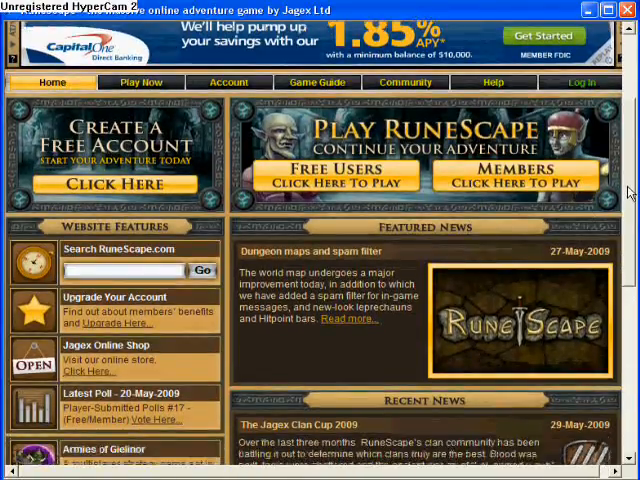
Go to Account Management from the Account menu and reach the Secure Login page
click(229, 128)
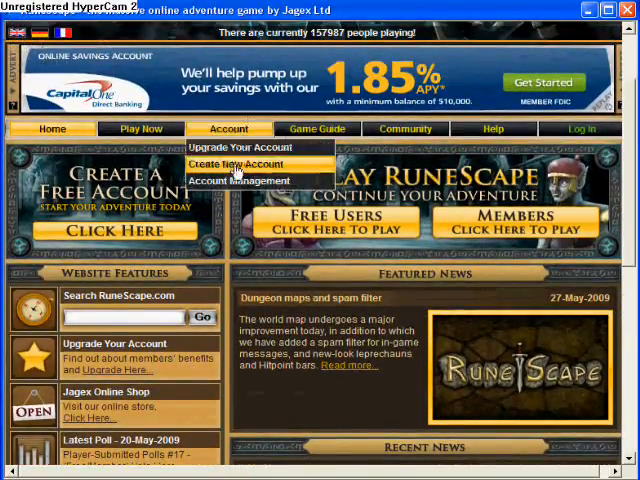
click(238, 180)
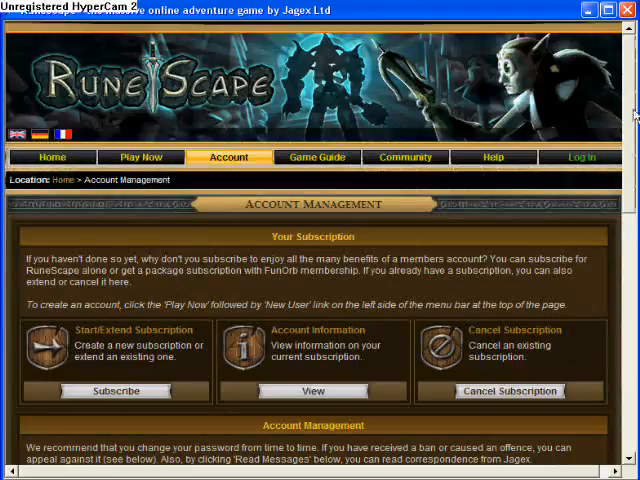
scroll(down, 3)
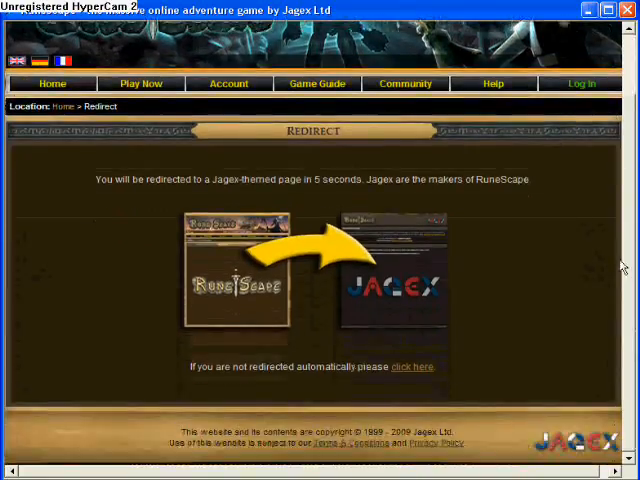
mouse_move(463, 261)
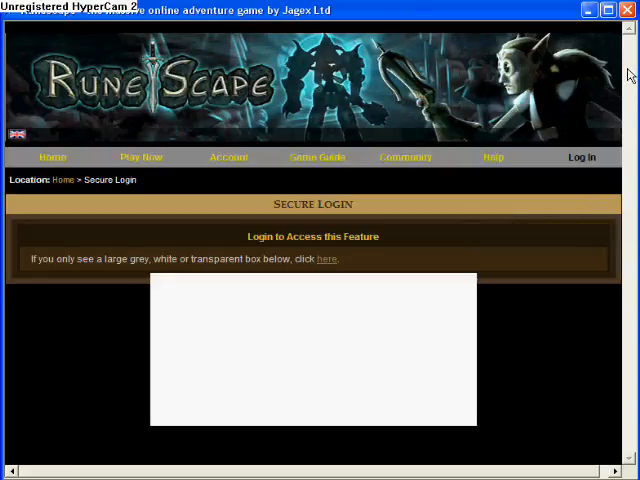
Enter the username 'HUH WAT DEA:dead' and a password on the login form
scroll(down, 3)
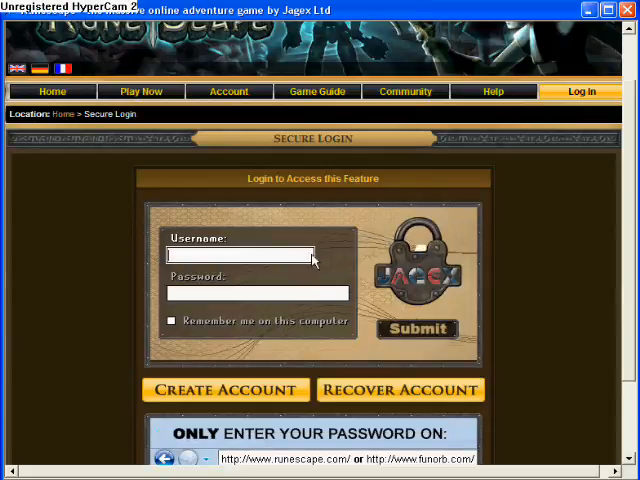
text(HUH WAT DE)
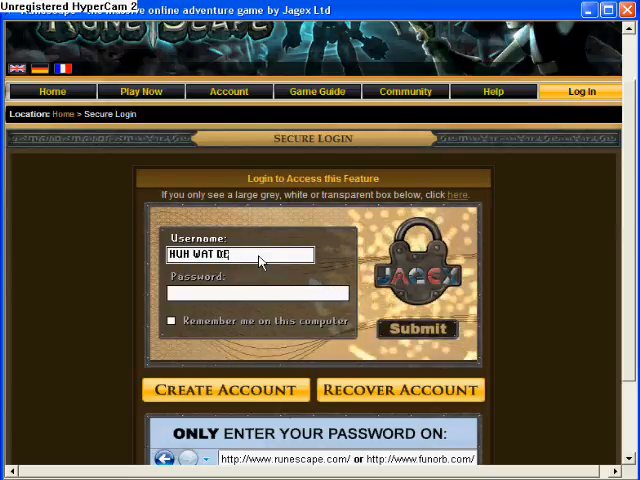
text(A)
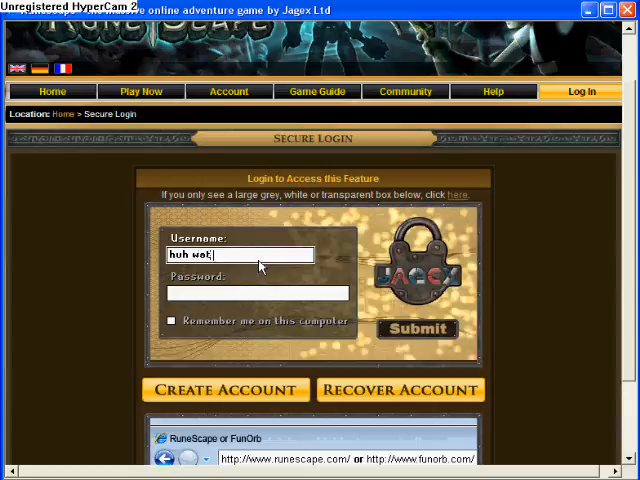
text(:dead)
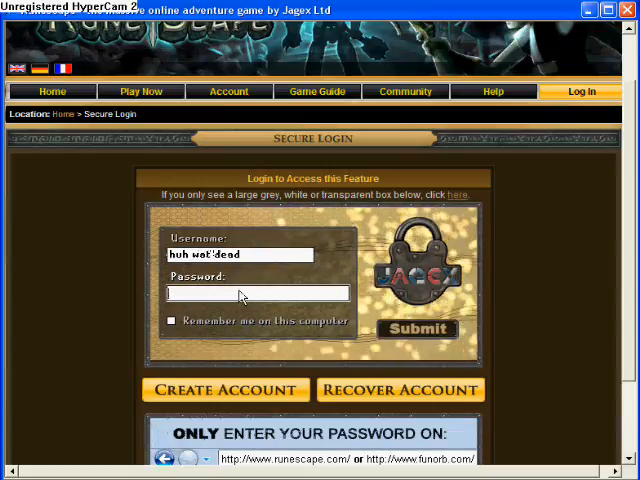
text(password)
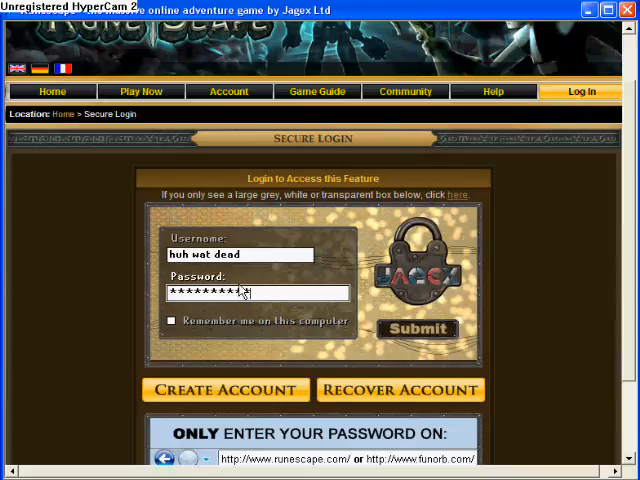
Submit the login and scroll down Offence History to the All Offences table
click(417, 328)
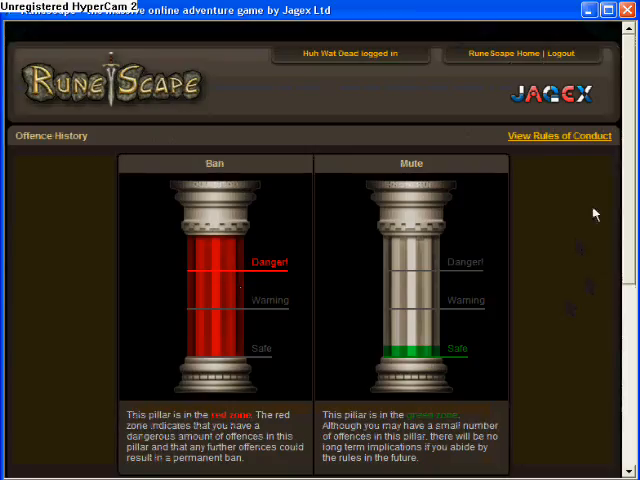
scroll(down, 3)
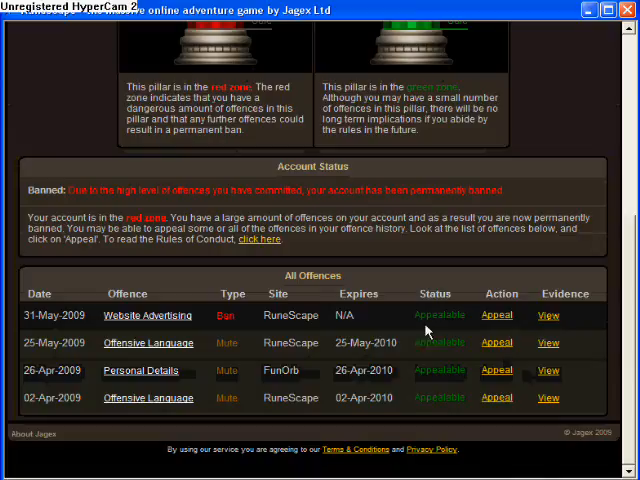
View an offence's abuse report evidence and scroll through the chat log to its end
click(548, 315)
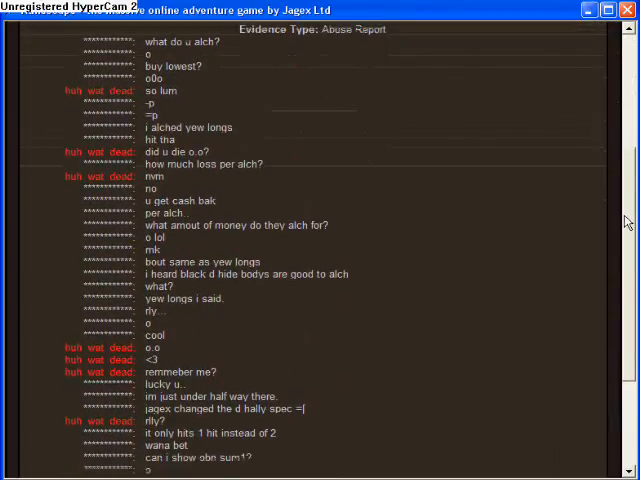
scroll(down, 3)
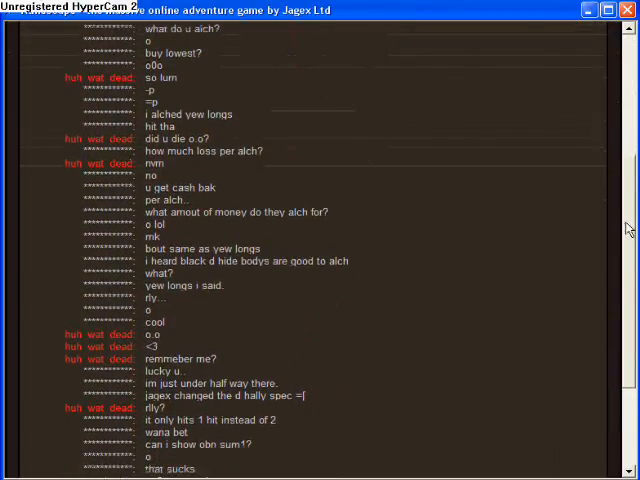
scroll(down, 3)
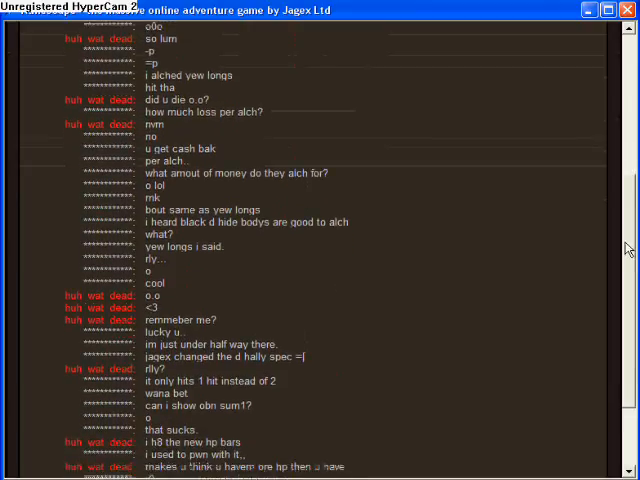
scroll(down, 3)
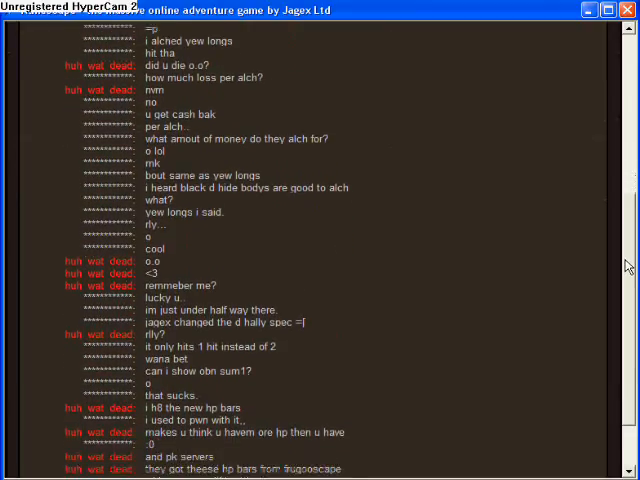
scroll(down, 3)
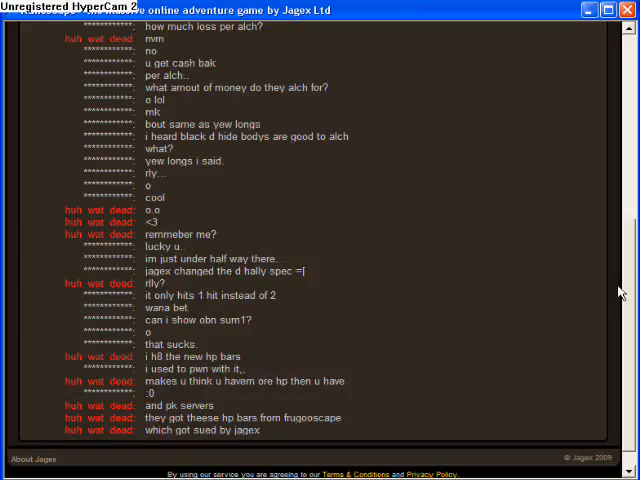
scroll(down, 3)
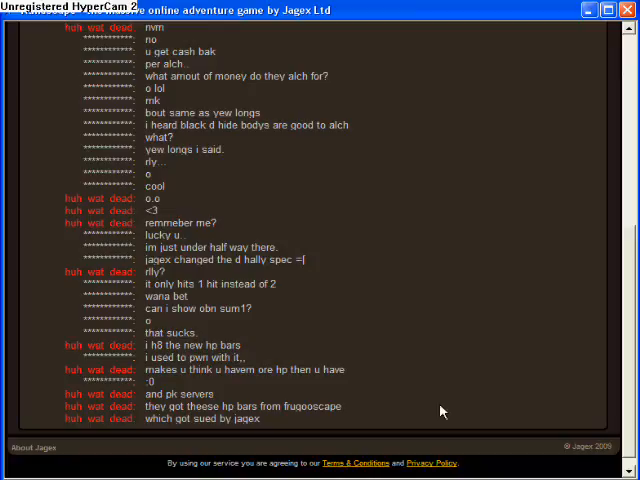
click(10, 470)
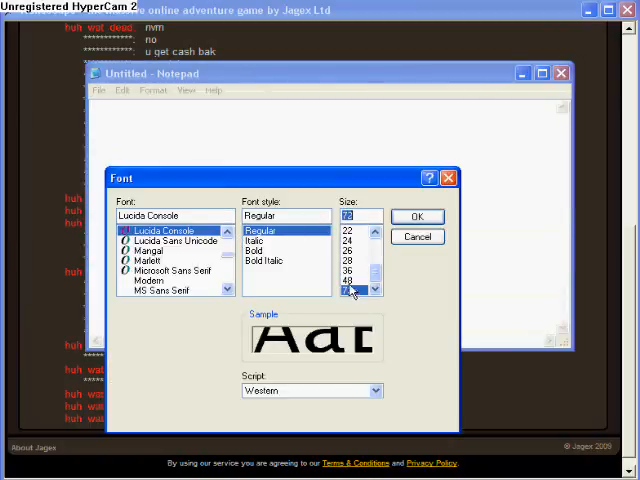
click(417, 216)
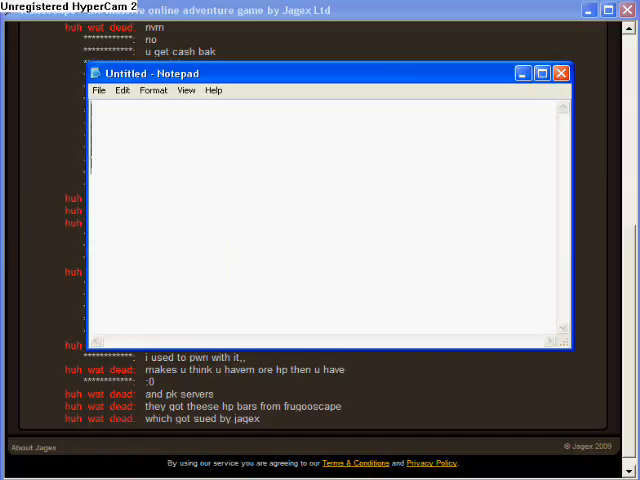
text(this is)
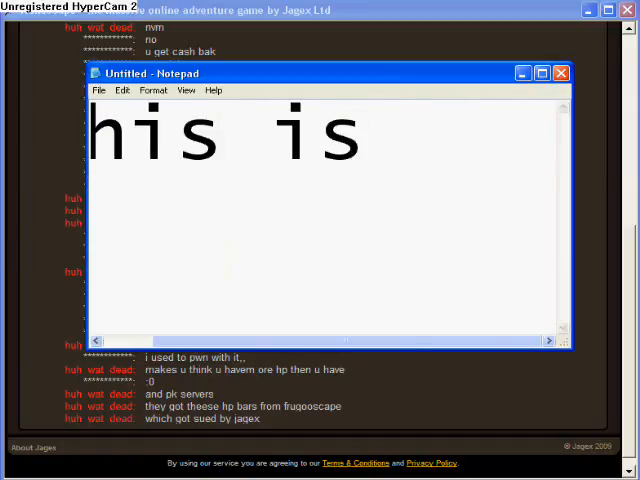
text(just mess)
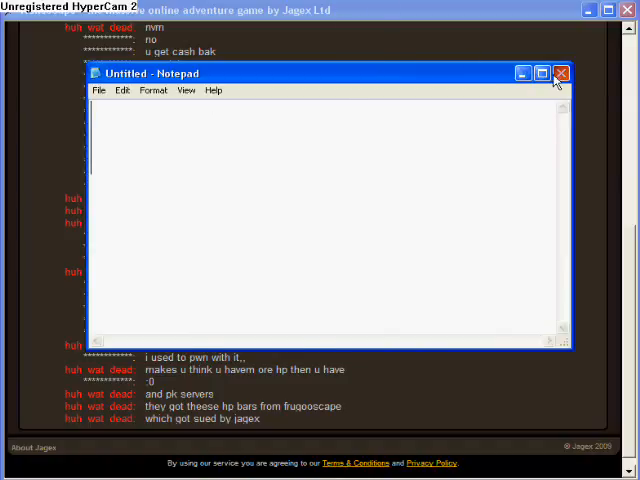
click(561, 73)
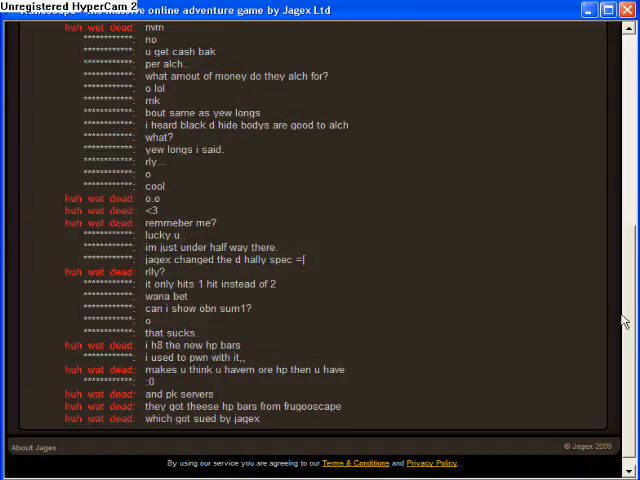